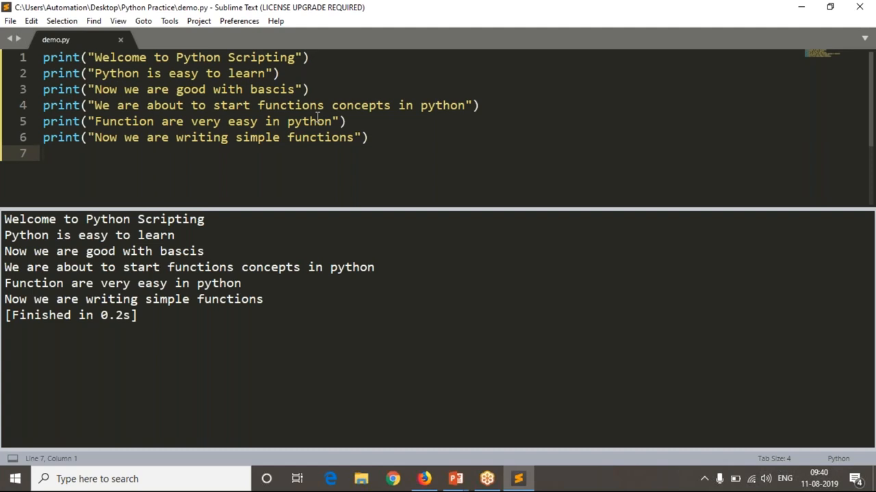
{"action": "mouse_move", "coordinate": [781, 358]}
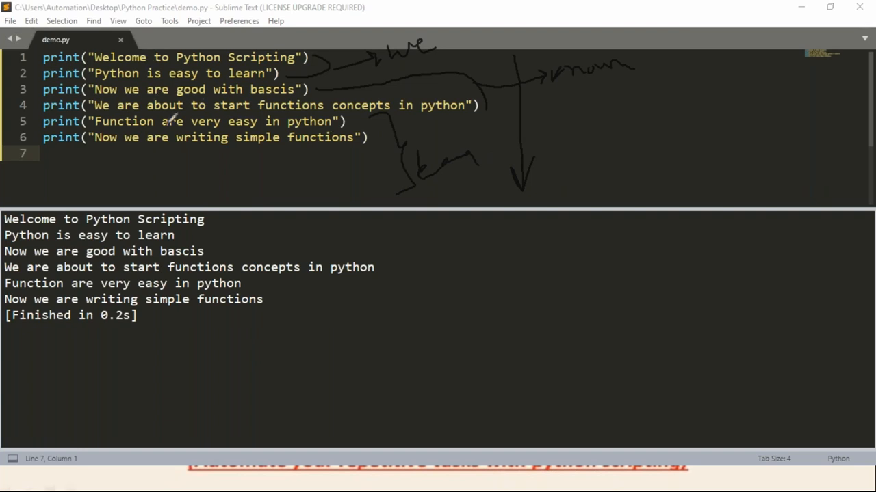
{"action": "mouse_move", "coordinate": [190, 121]}
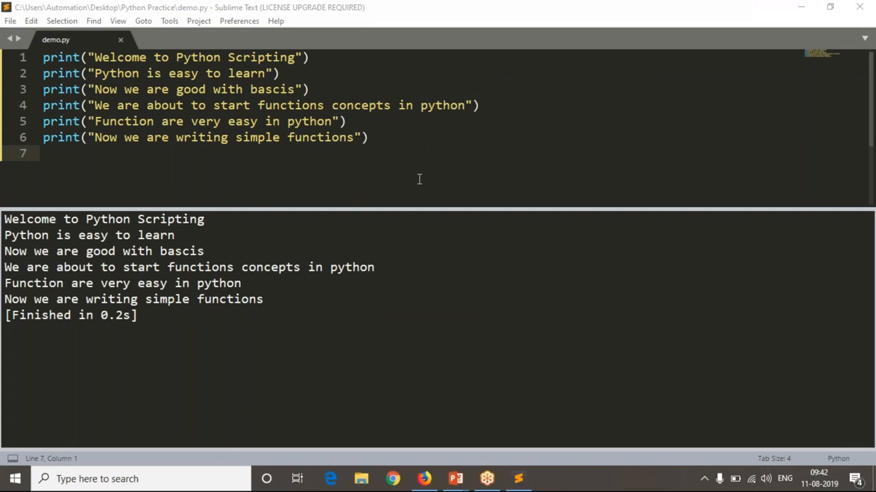
Create a new file, save it as inter_fun.py in Python Practice, and start typing def.
{"action": "key", "text": "ctrl+n"}
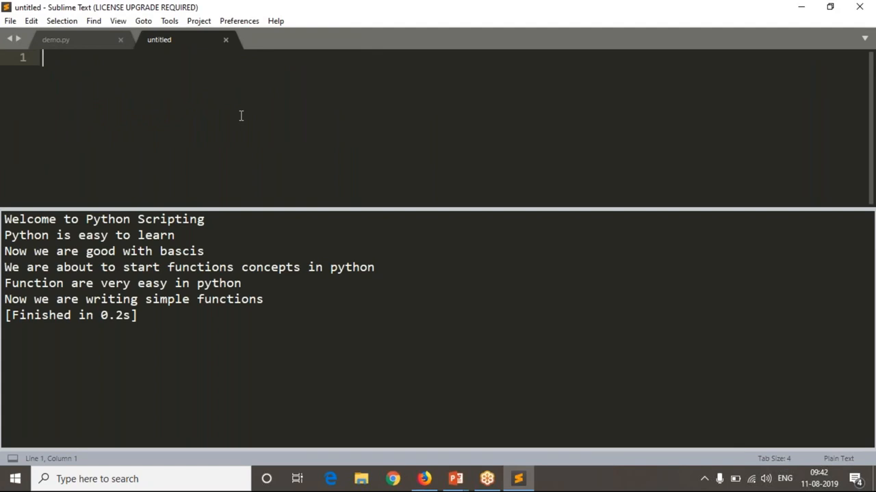
{"action": "key", "text": "ctrl+s"}
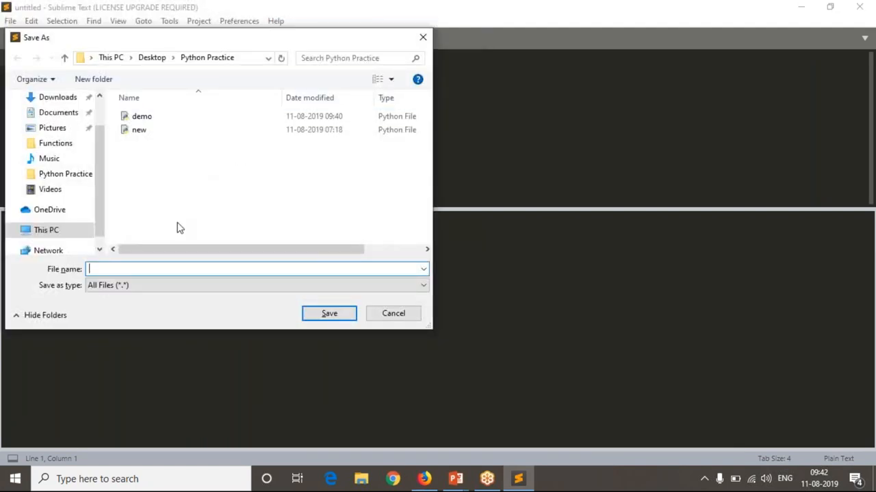
{"action": "type", "text": "inter_fun"}
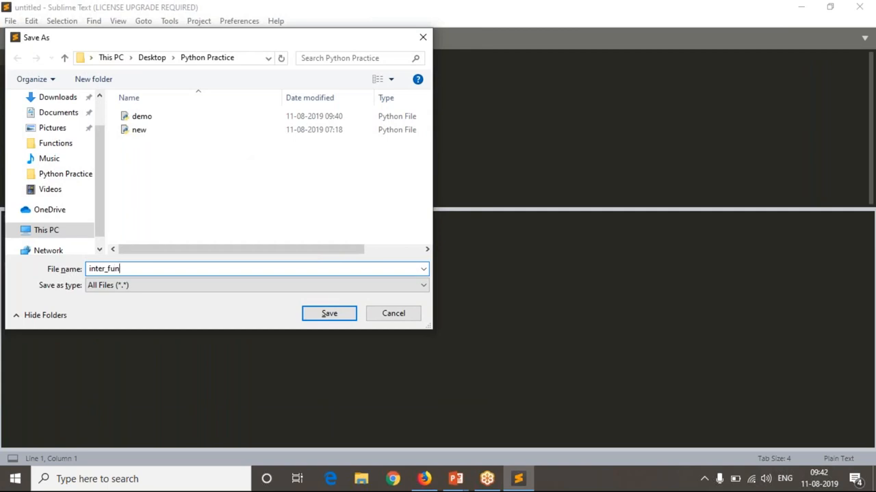
{"action": "left_click", "coordinate": [329, 314]}
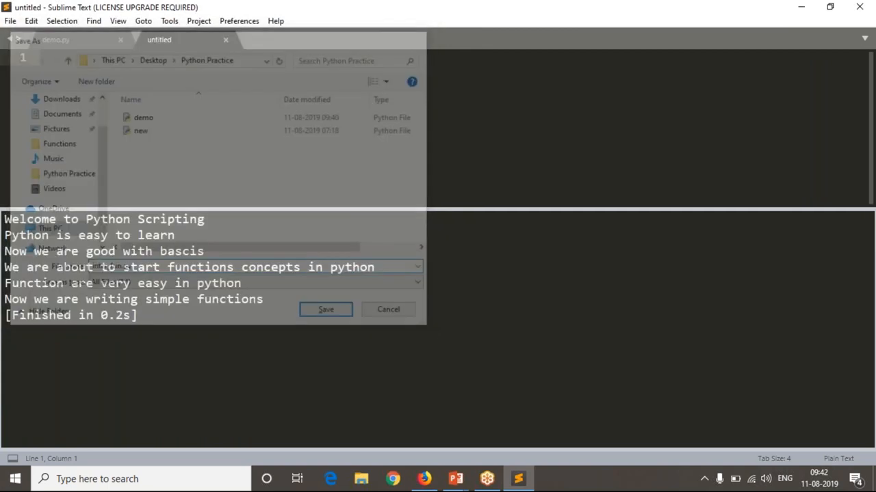
{"action": "type", "text": "def"}
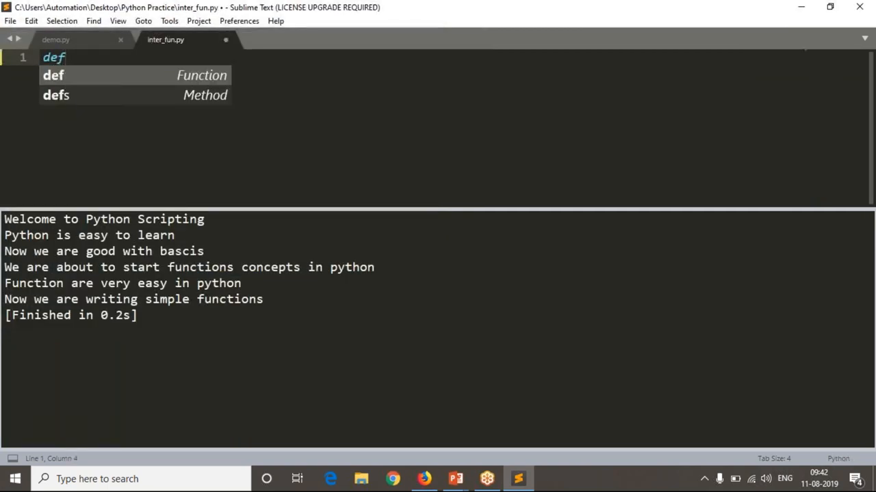
Draft a placeholder def xyz(): function ending in return None.
{"action": "type", "text": "na"}
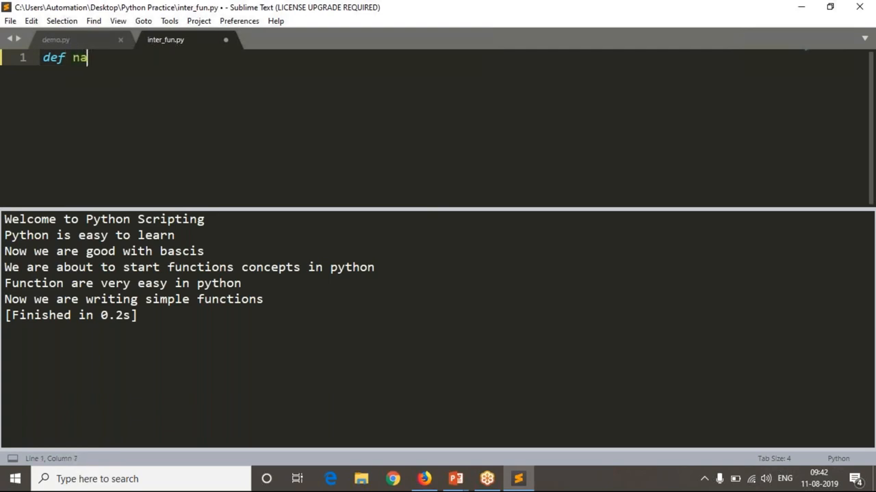
{"action": "key", "text": "BackSpace"}
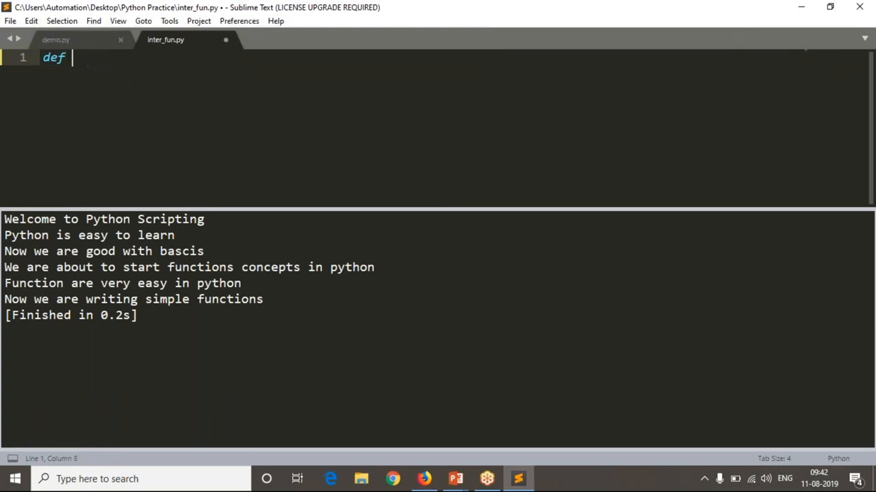
{"action": "type", "text": "xyz():"}
{"action": "type", "text": "re"}
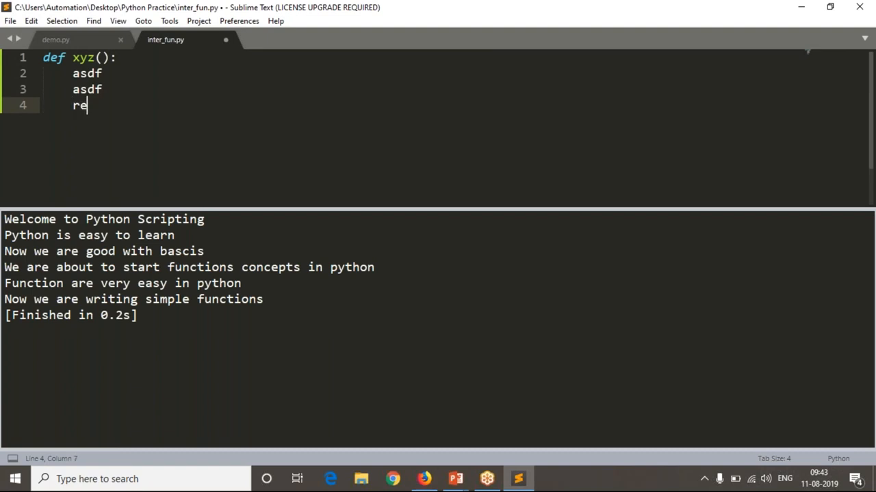
{"action": "type", "text": "turn None"}
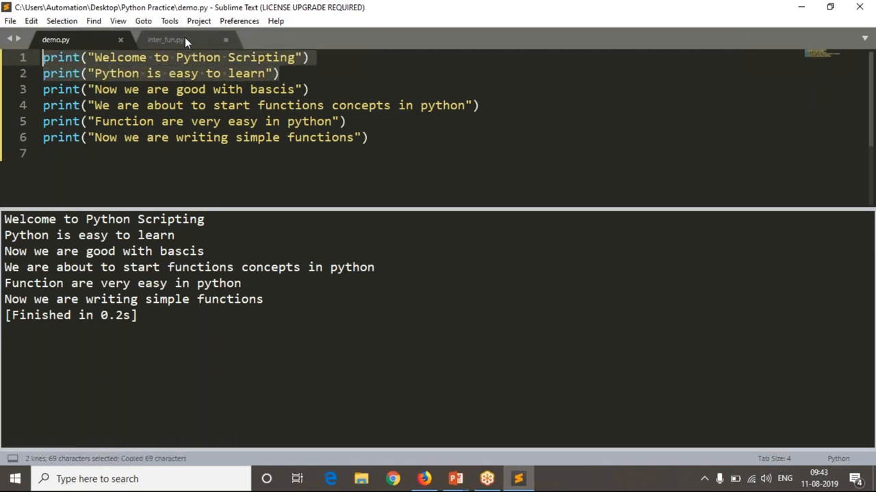
Replace the placeholder with welcome_msg() printing 'Welcome to Python Scripting' plus the second message, returning None.
{"action": "left_click", "coordinate": [164, 39]}
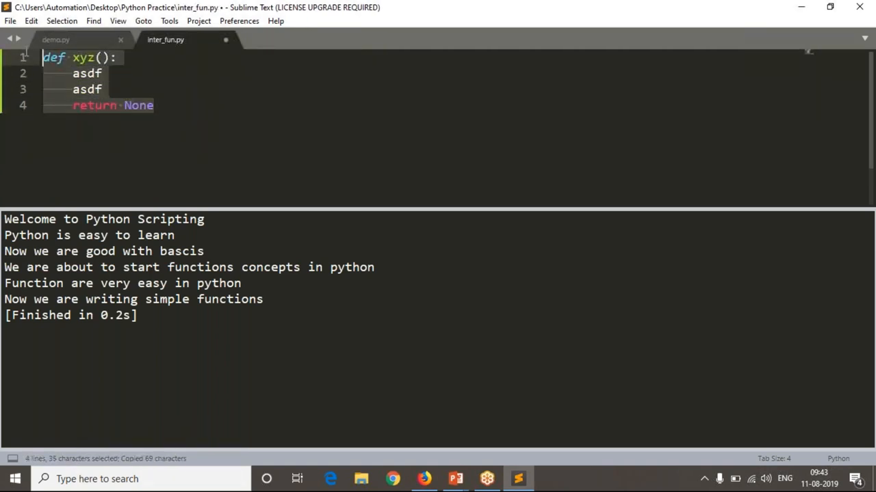
{"action": "type", "text": "def"}
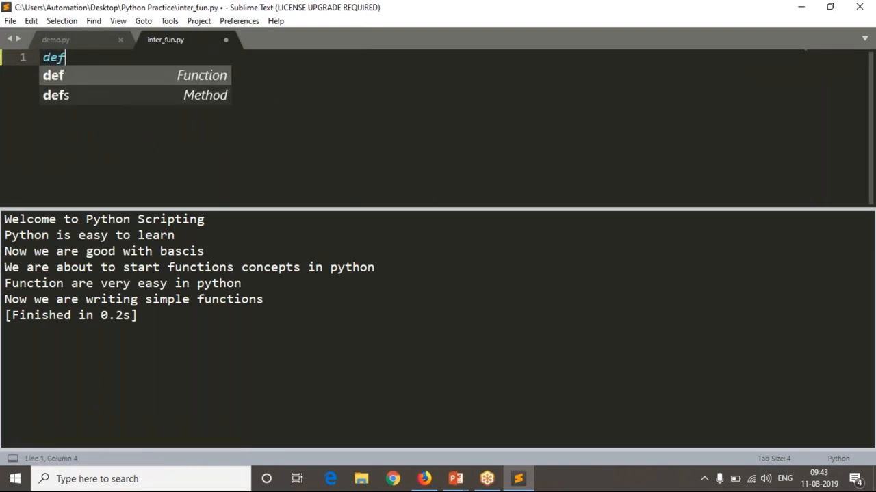
{"action": "type", "text": "wecome"}
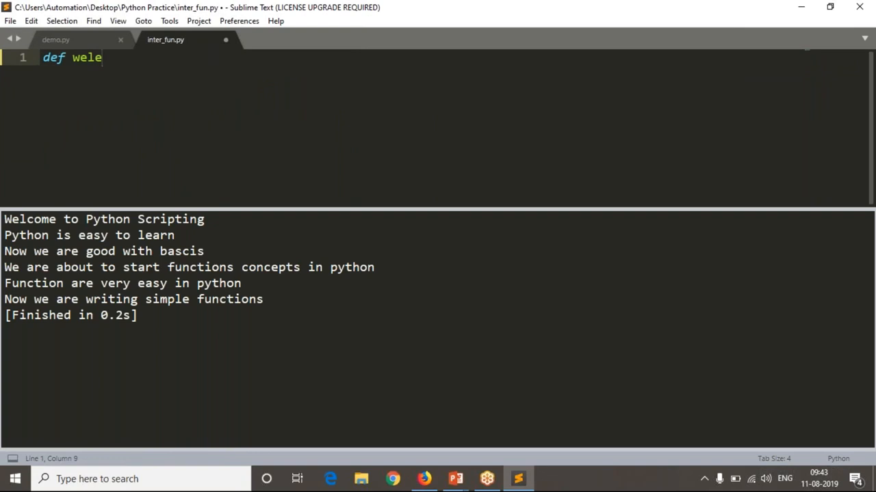
{"action": "type", "text": "come_msg"}
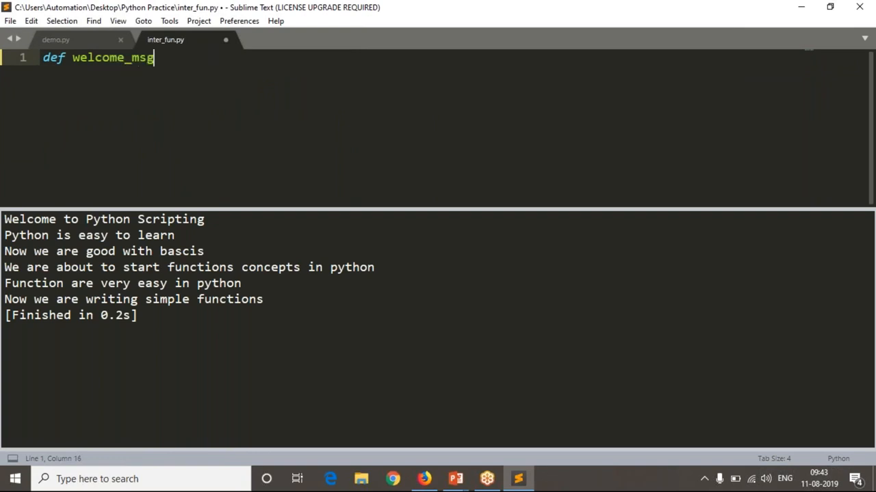
{"action": "type", "text": "():"}
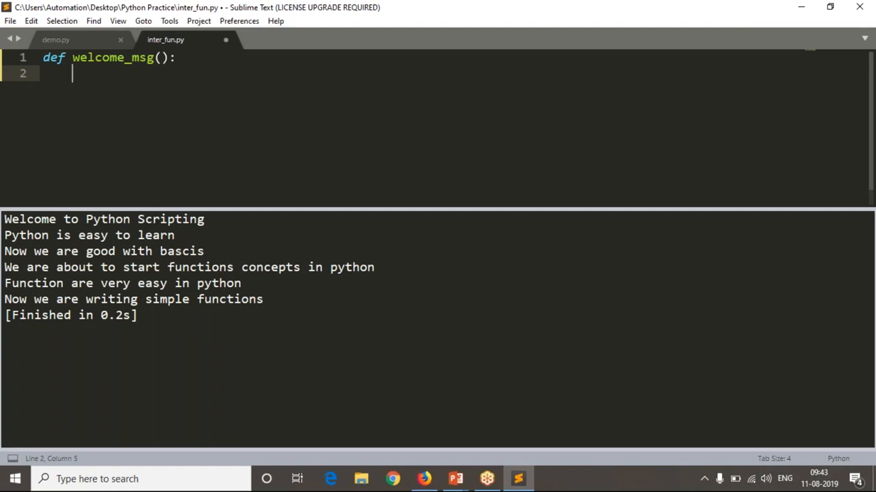
{"action": "type", "text": "print(\"Welcome to Python Scripting\")"}
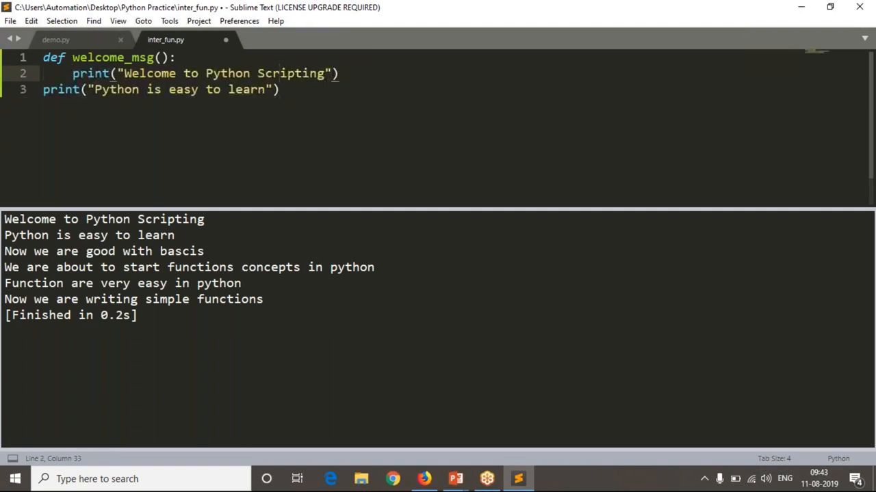
{"action": "left_click", "coordinate": [73, 71]}
{"action": "type", "text": "ret"}
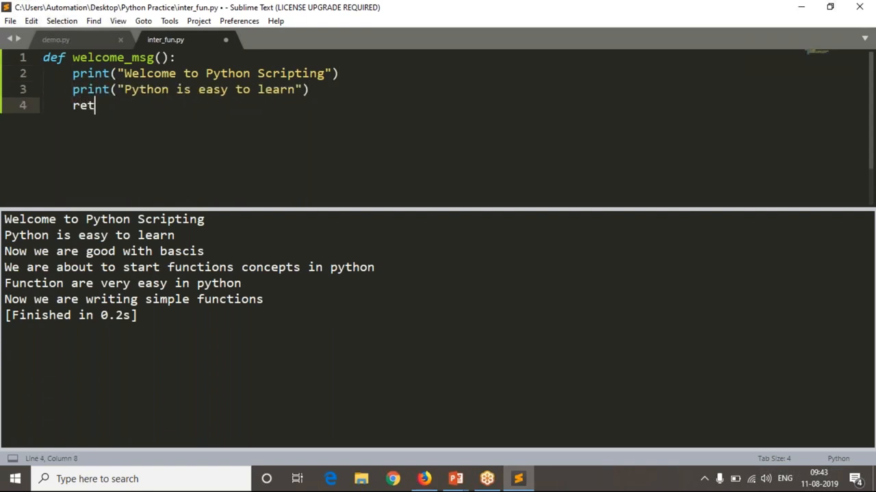
{"action": "type", "text": "urn None"}
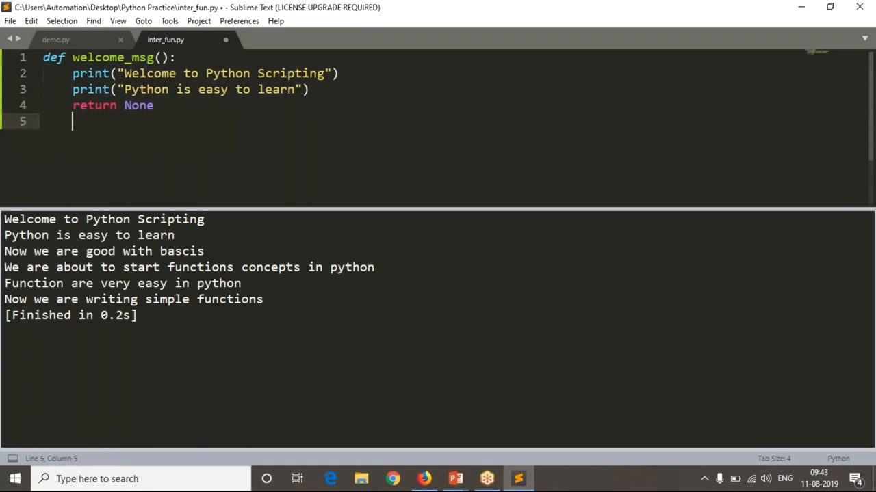
{"action": "type", "text": "def"}
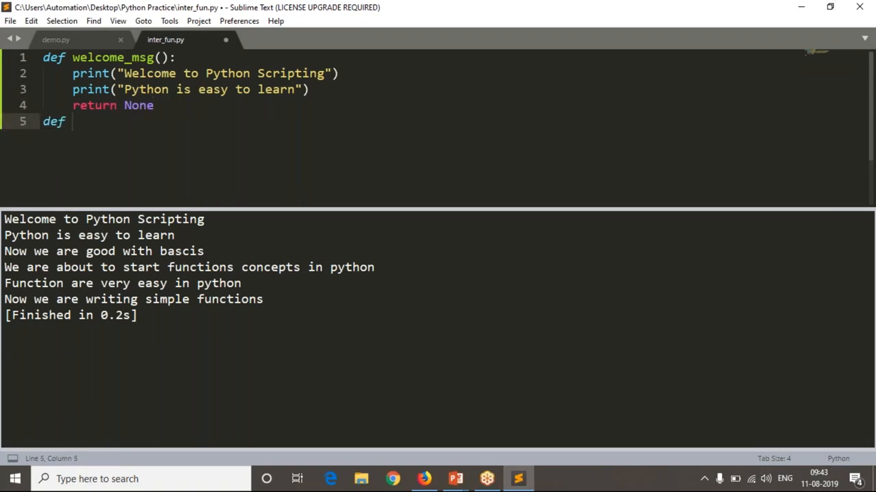
Define known_concepts() with demo.py's third and fourth prints indented and return None.
{"action": "type", "text": "known"}
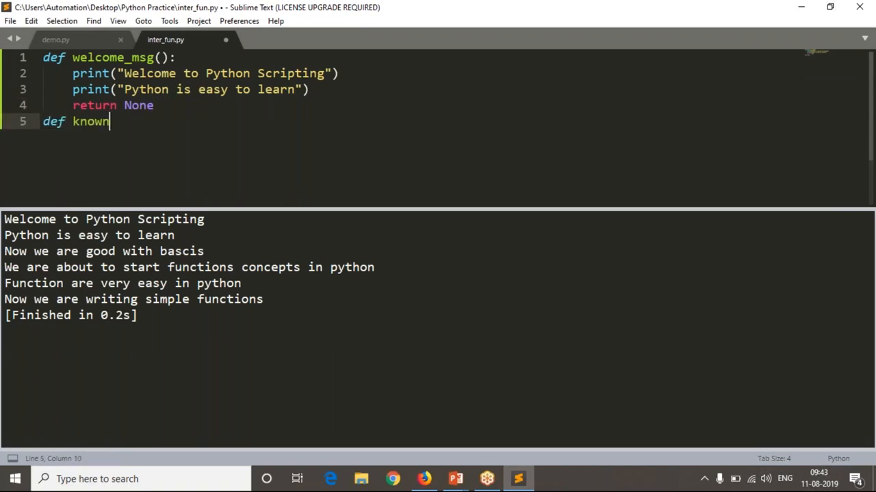
{"action": "type", "text": "_concepts()"}
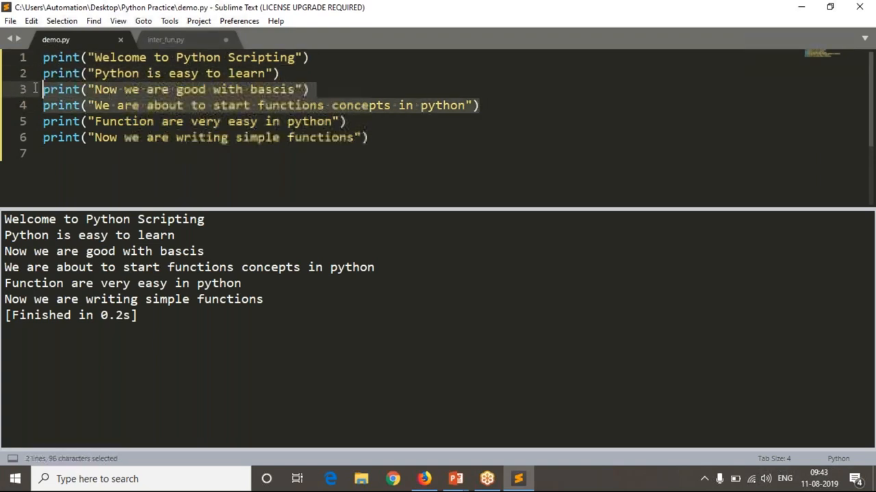
{"action": "left_click", "coordinate": [166, 40]}
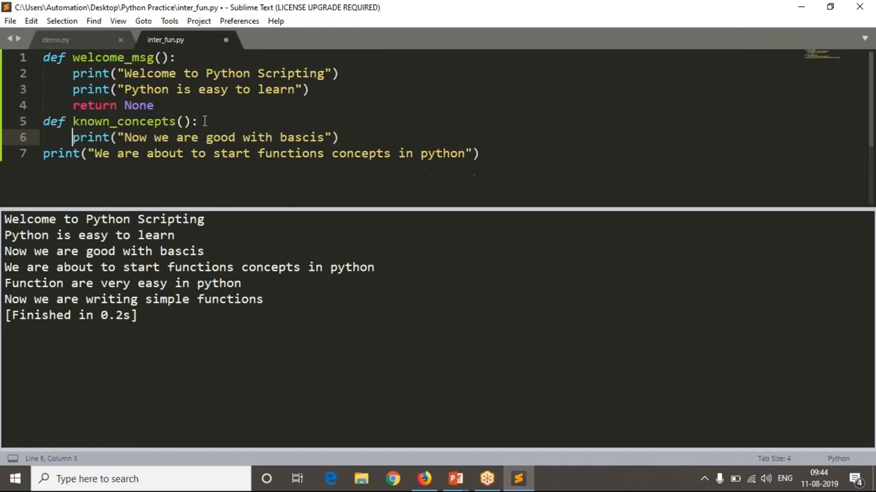
{"action": "key", "text": "Enter"}
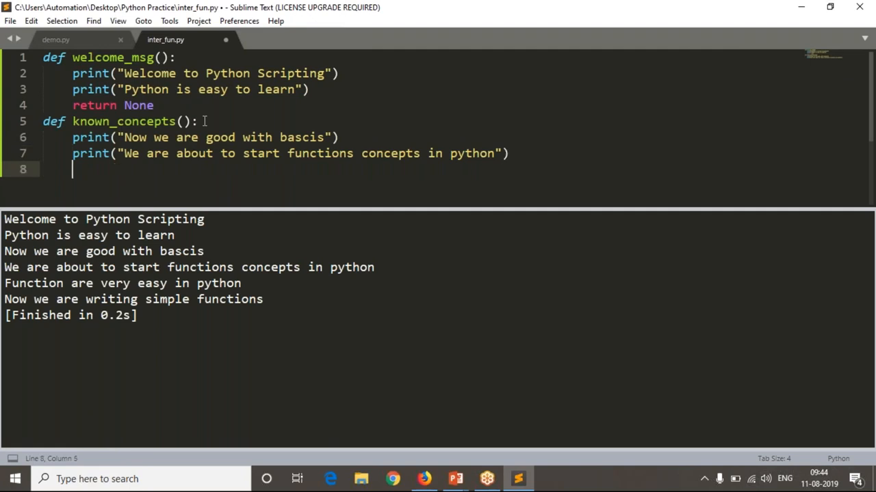
{"action": "type", "text": "return Non"}
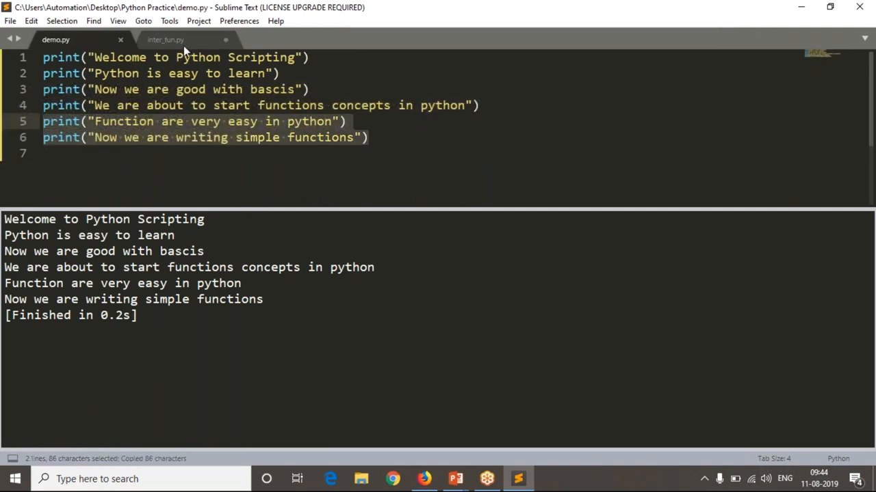
Define new_concepts() with the last two prints and return None, and save inter_fun.py.
{"action": "left_click", "coordinate": [179, 39]}
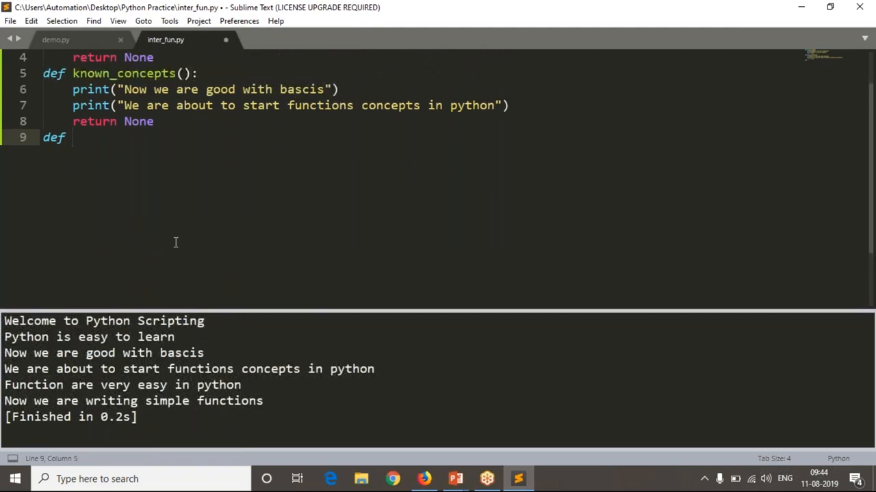
{"action": "type", "text": "new_concepts():"}
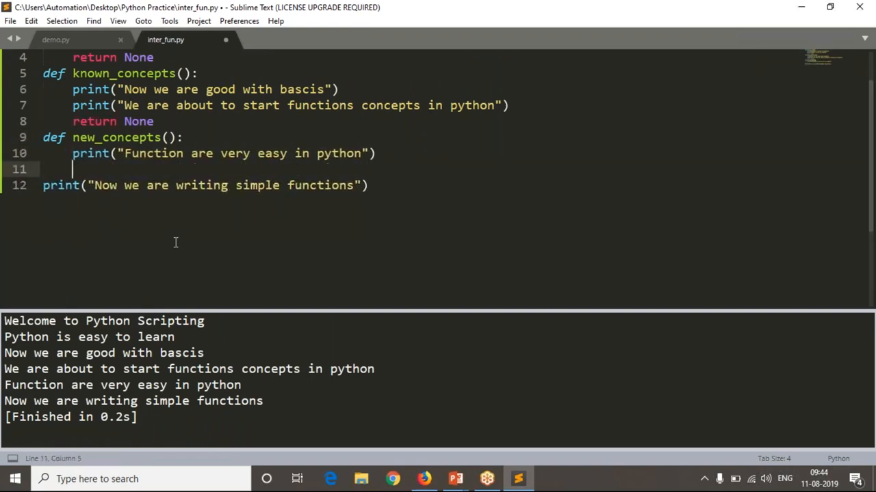
{"action": "key", "text": "ctrl+s"}
{"action": "type", "text": "return"}
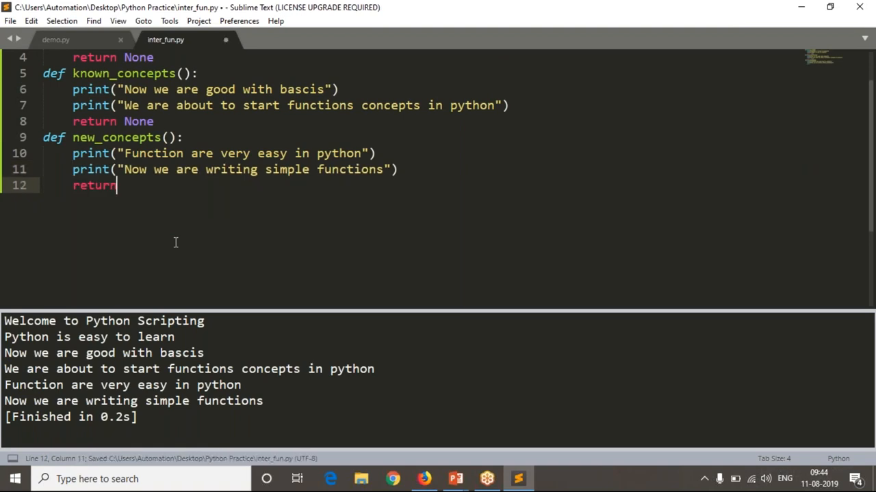
{"action": "type", "text": "None"}
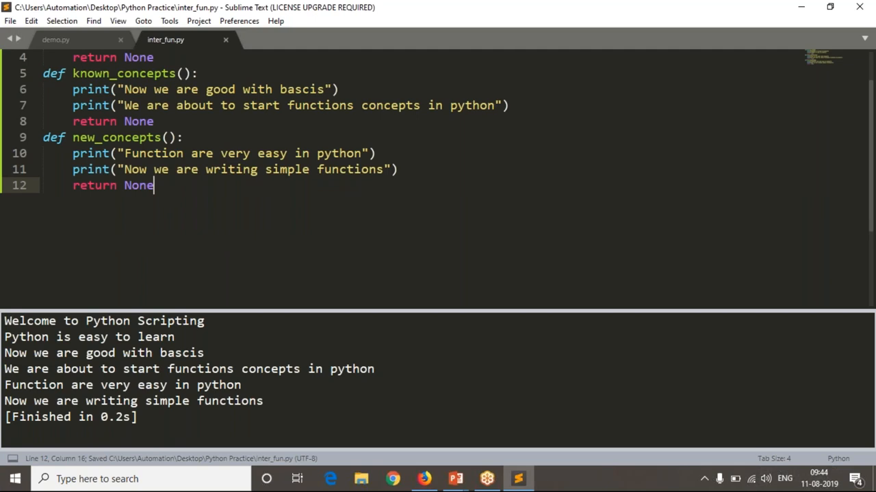
{"action": "left_click", "coordinate": [68, 41]}
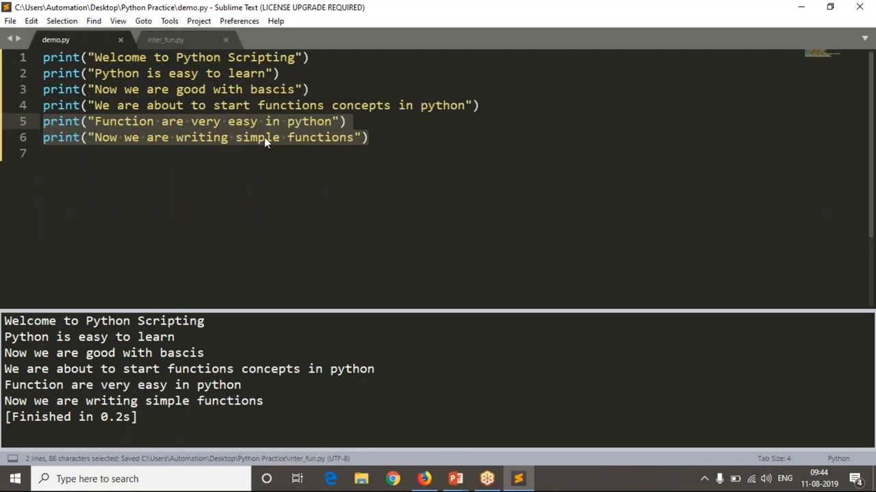
Switch back to inter_fun.py and run it, printing only the finish time.
{"action": "left_click", "coordinate": [174, 39]}
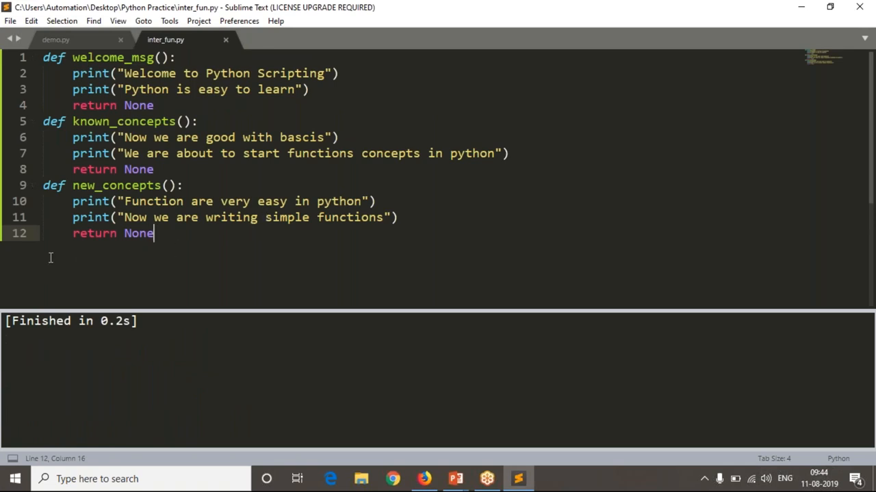
{"action": "mouse_move", "coordinate": [182, 110]}
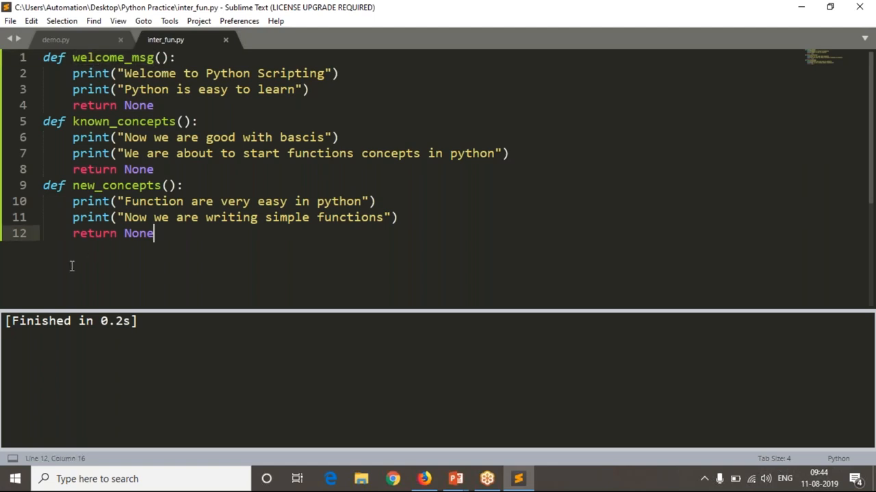
Add welcome_msg(), known_concepts() and new_concepts() calls below the function definitions.
{"action": "key", "text": "Enter"}
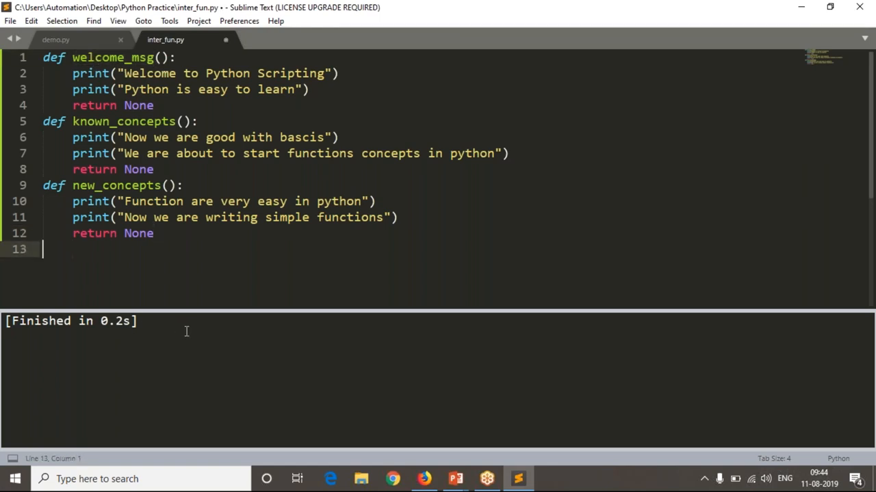
{"action": "double_click", "coordinate": [124, 121]}
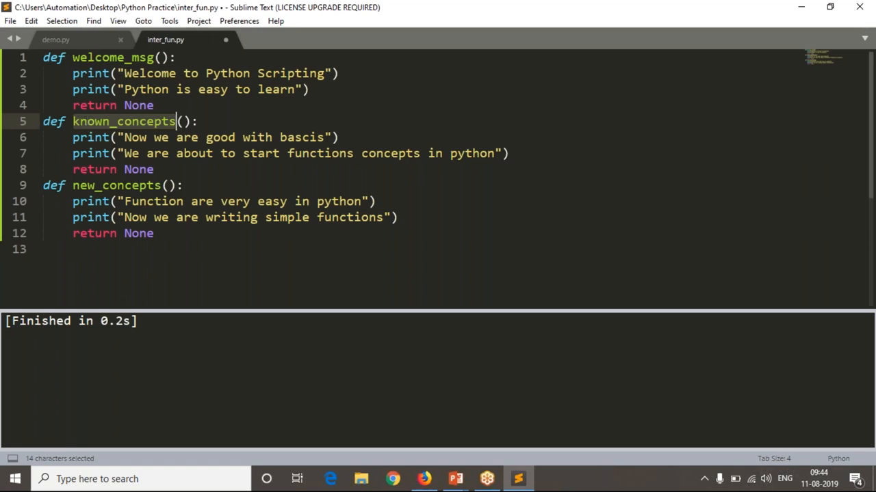
{"action": "left_click", "coordinate": [82, 254]}
{"action": "type", "text": "known_concepts("}
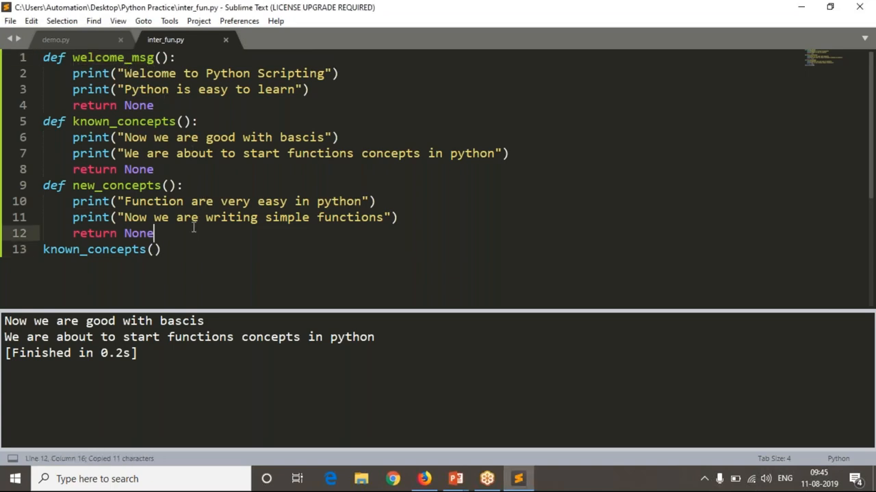
{"action": "type", "text": "welcome_msg"}
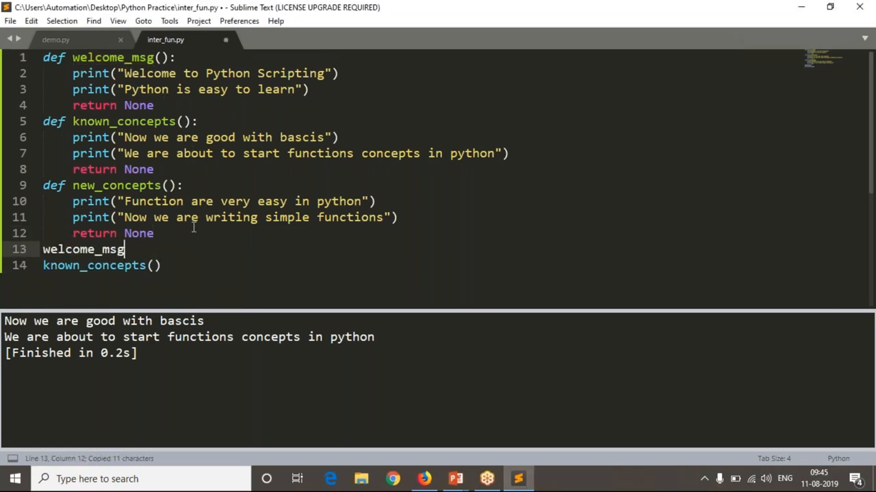
{"action": "type", "text": "()"}
{"action": "type", "text": "new_concepts"}
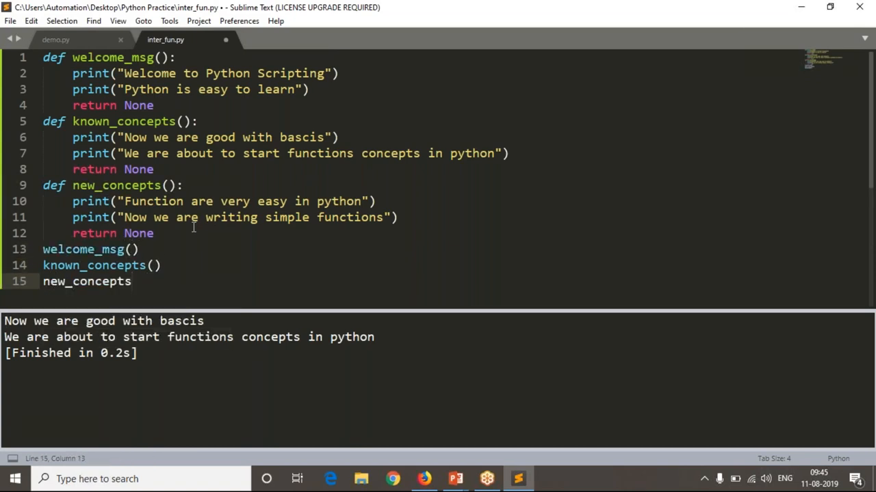
{"action": "type", "text": "()"}
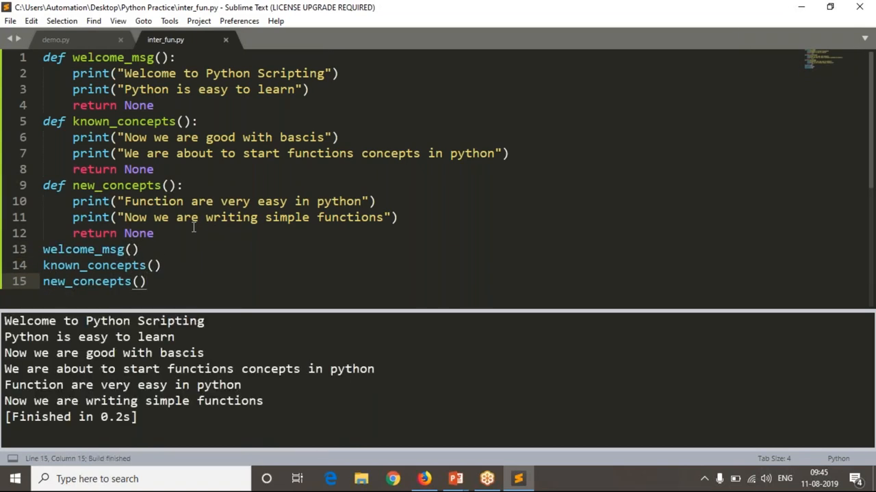
{"action": "mouse_move", "coordinate": [358, 264]}
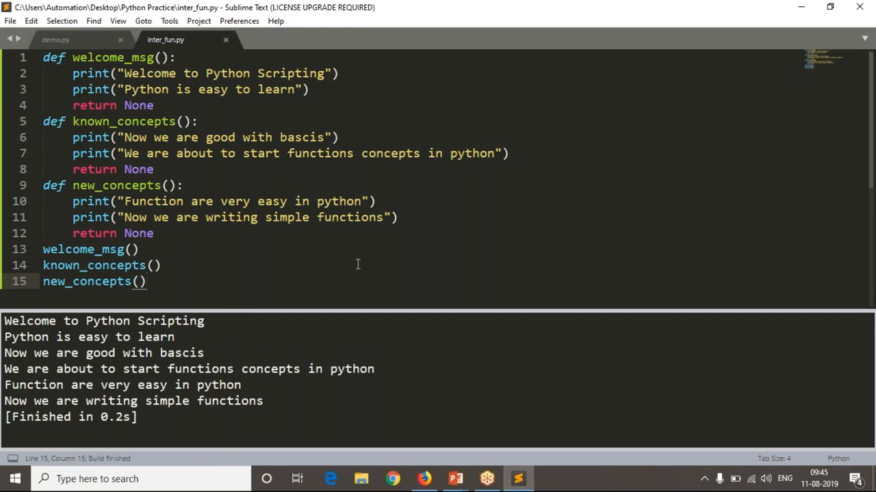
{"action": "left_click", "coordinate": [49, 43]}
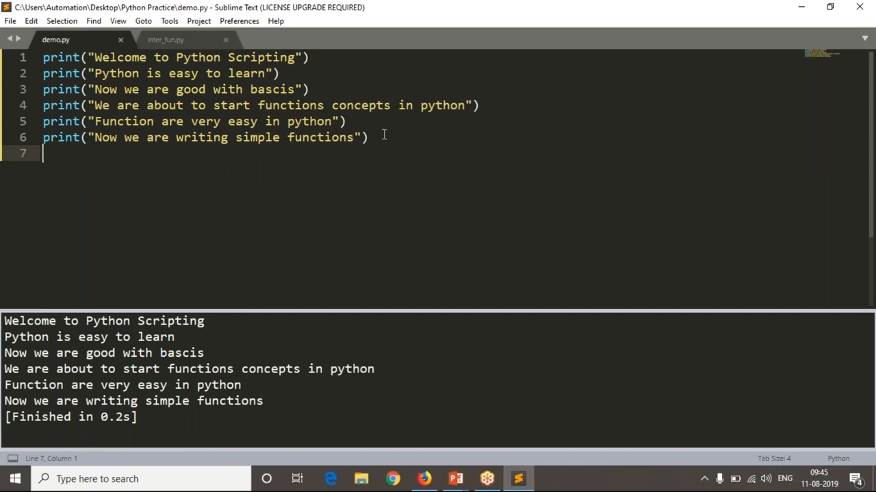
{"action": "key", "text": "ctrl+a"}
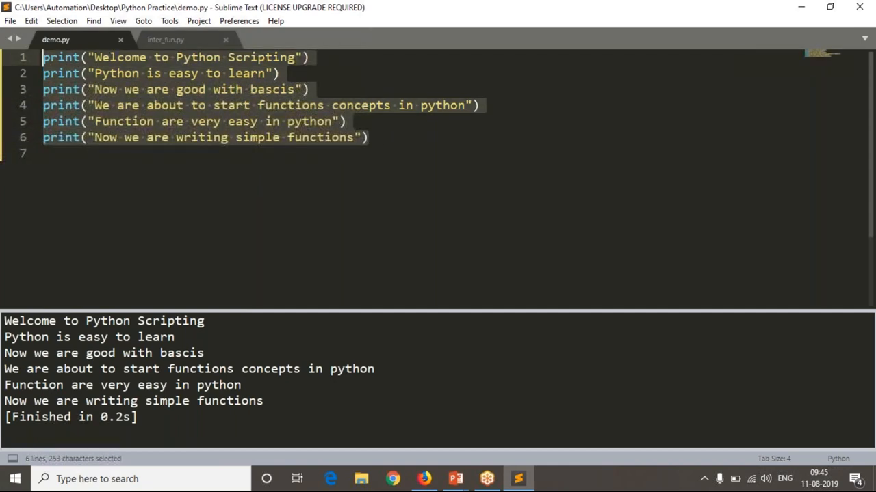
{"action": "left_click", "coordinate": [347, 122]}
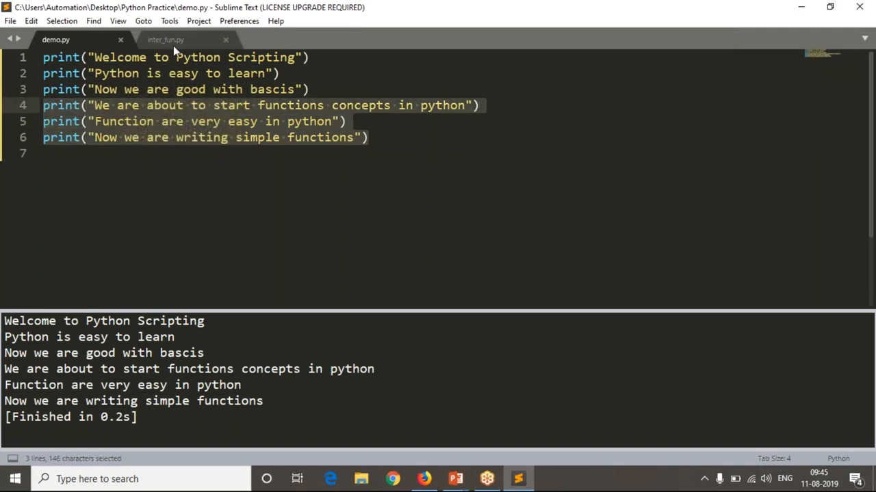
{"action": "left_click", "coordinate": [165, 39]}
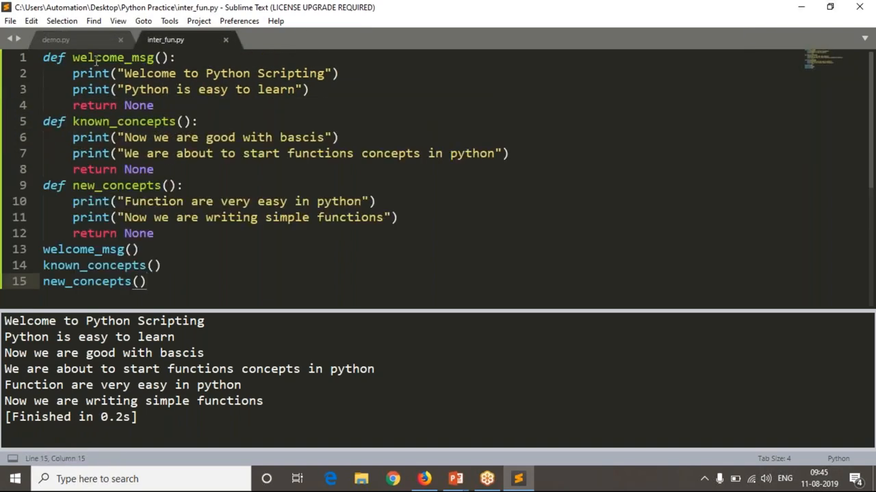
{"action": "double_click", "coordinate": [84, 249]}
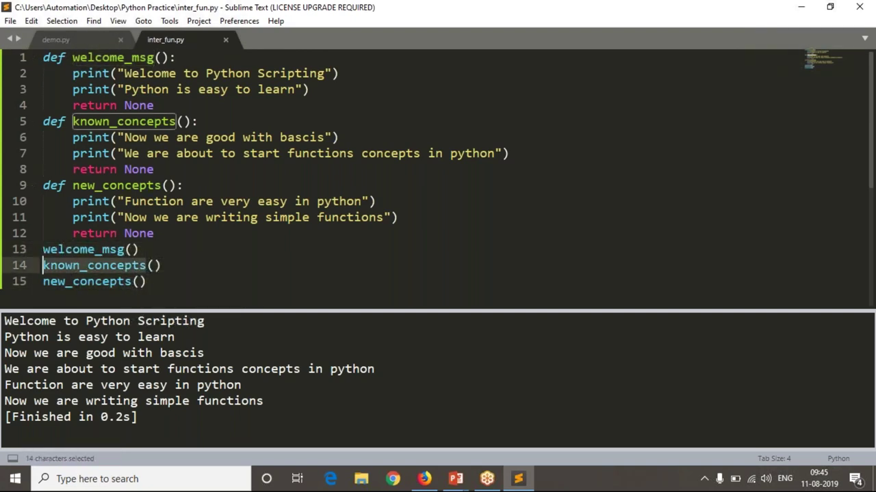
{"action": "double_click", "coordinate": [116, 186]}
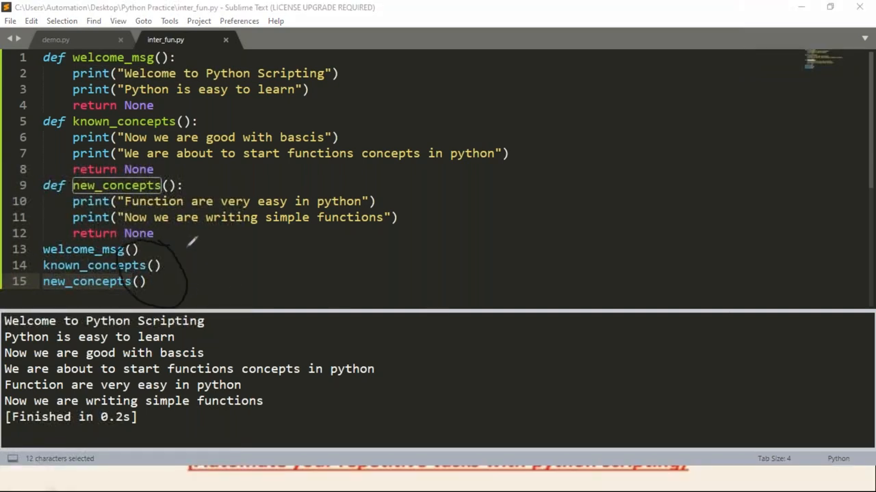
{"action": "mouse_move", "coordinate": [795, 373]}
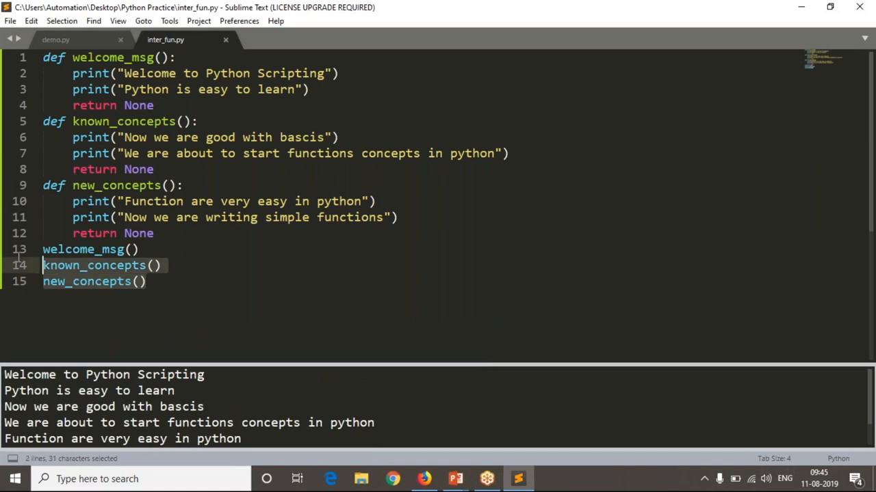
Cut the three function-call lines from the bottom of inter_fun.py.
{"action": "key", "text": "ctrl+x"}
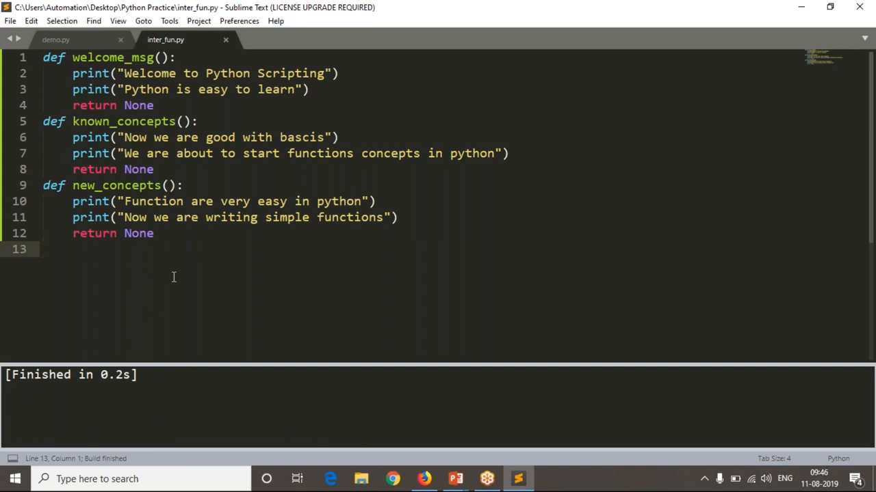
{"action": "mouse_move", "coordinate": [790, 370]}
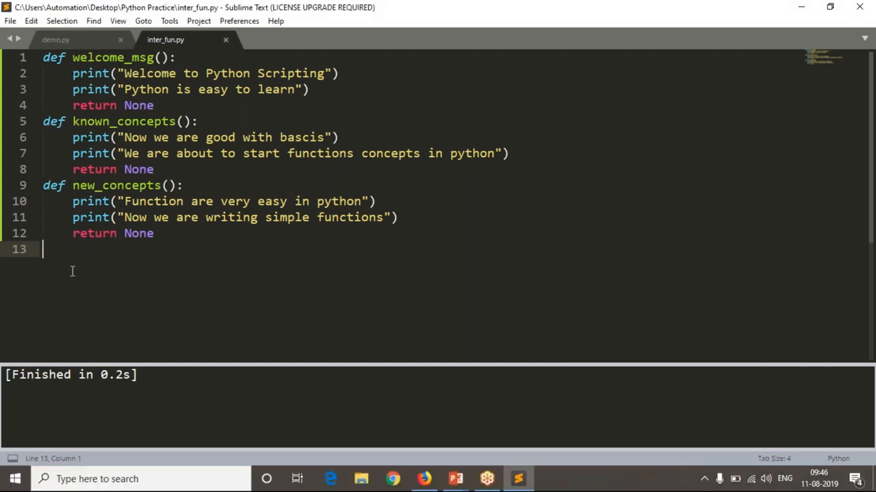
Call welcome_msg() on two lines, autocompleting the second, and run the script.
{"action": "type", "text": "we"}
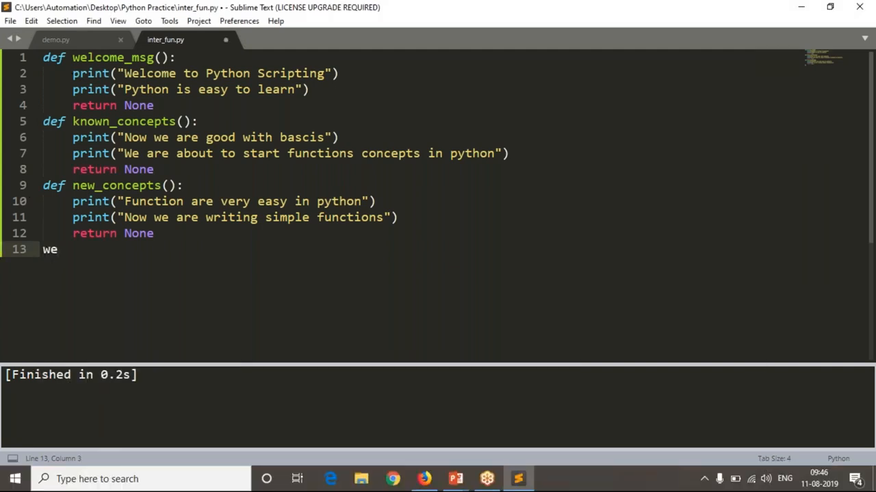
{"action": "type", "text": "lcome_msg()"}
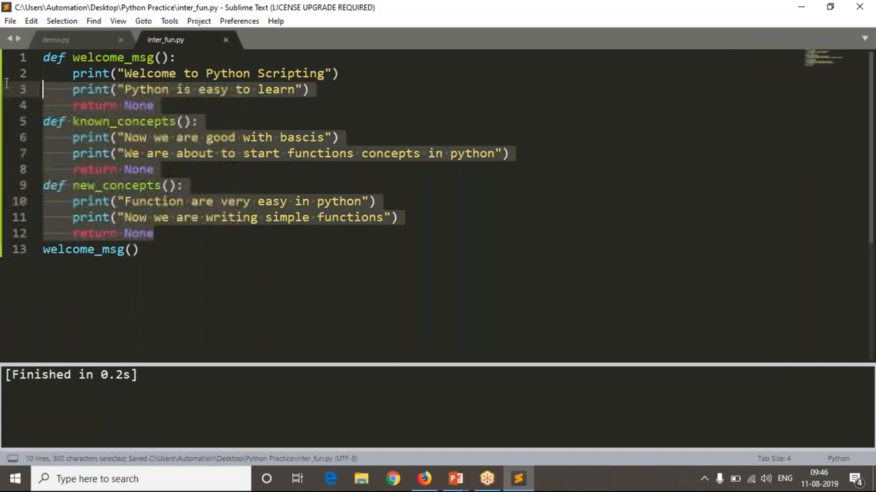
{"action": "double_click", "coordinate": [84, 249]}
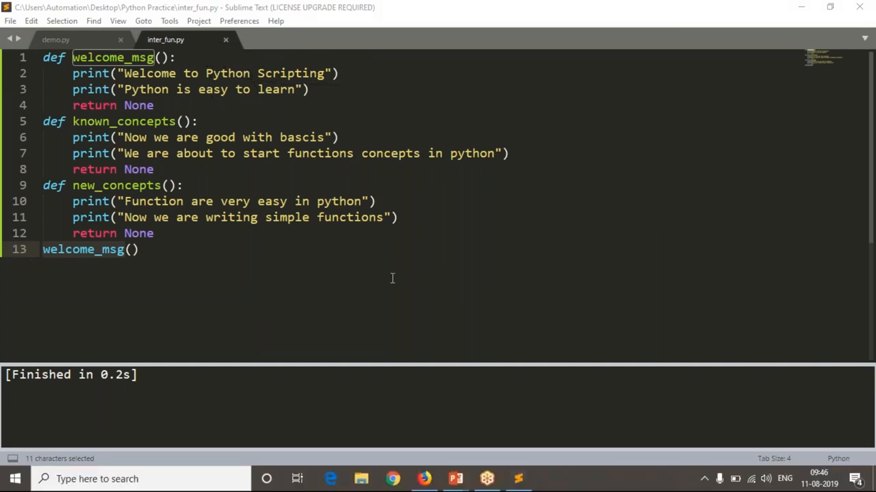
{"action": "type", "text": "w'"}
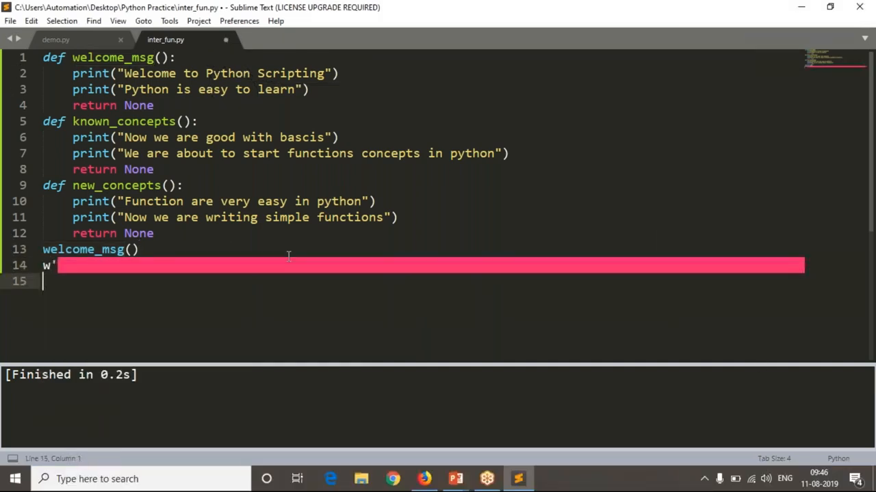
{"action": "type", "text": "we"}
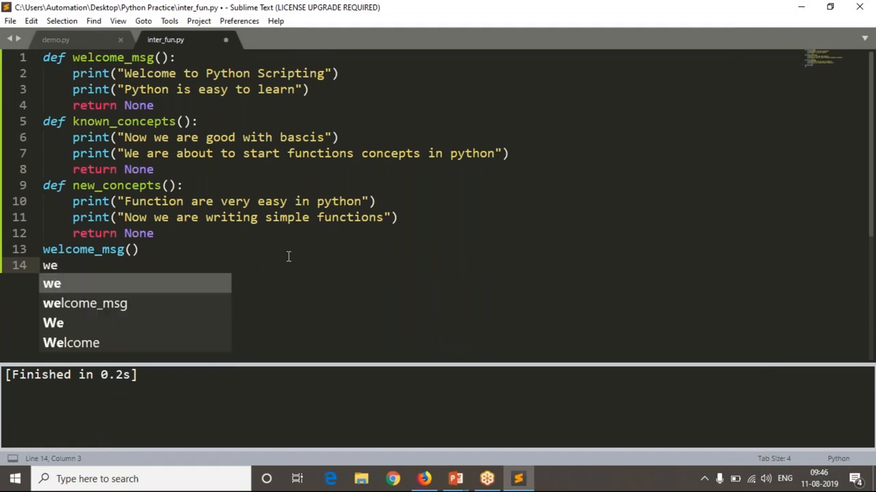
{"action": "key", "text": "Tab"}
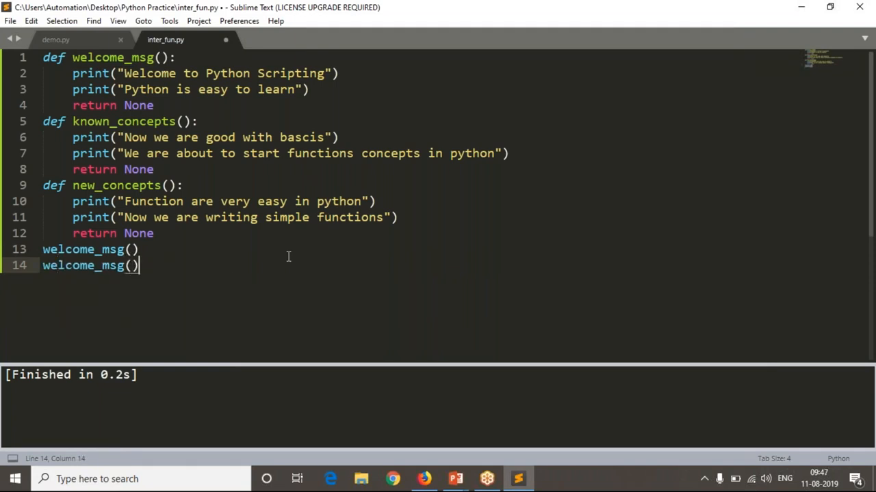
{"action": "key", "text": "ctrl+b"}
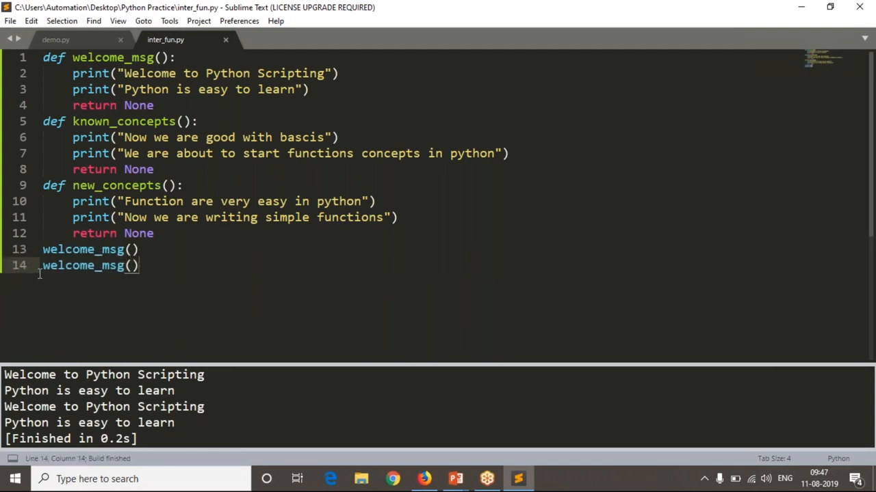
Change the second call to known_concepts(), add new_concepts(), and run the script.
{"action": "type", "text": "known_concepts"}
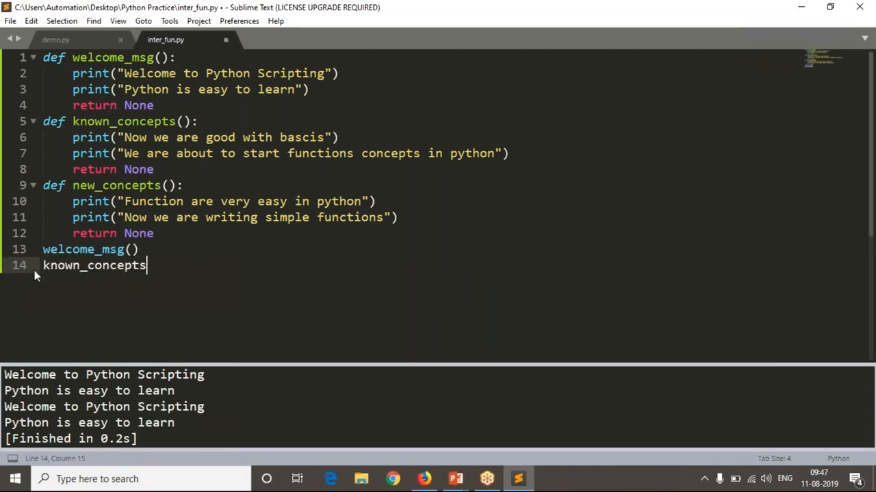
{"action": "type", "text": "()"}
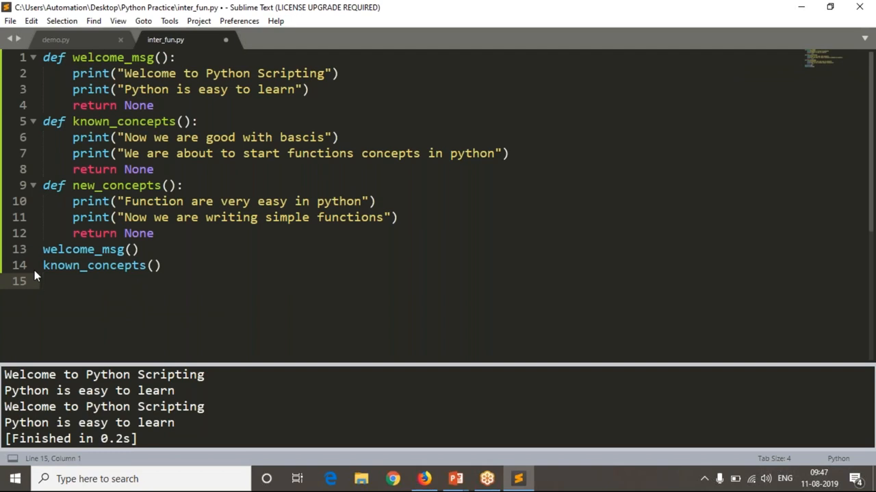
{"action": "type", "text": "new_concepts("}
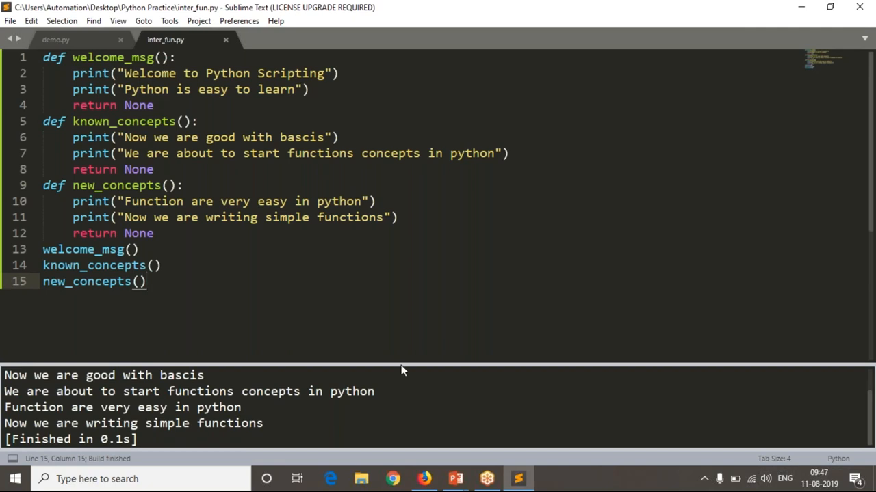
{"action": "key", "text": "ctrl+b"}
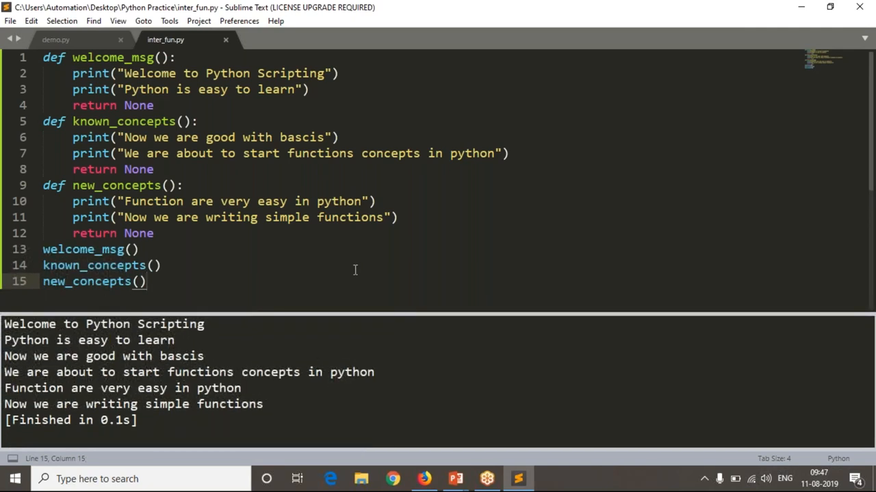